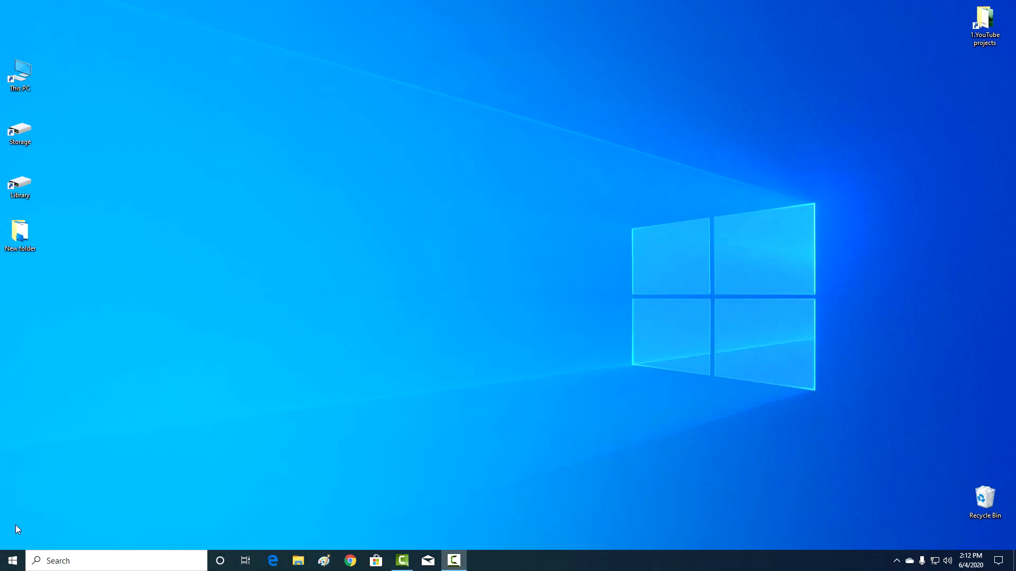
- Open the Start menu from the taskbar
click(10, 560)
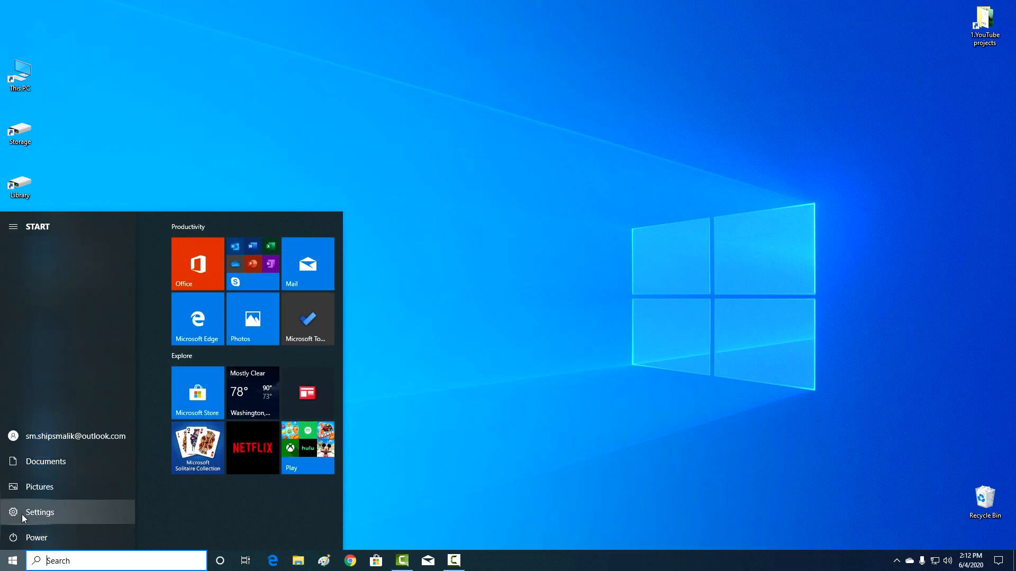
- Switch off 'Require Windows Hello sign-in' under Accounts > Sign-in options, then close Settings
click(40, 512)
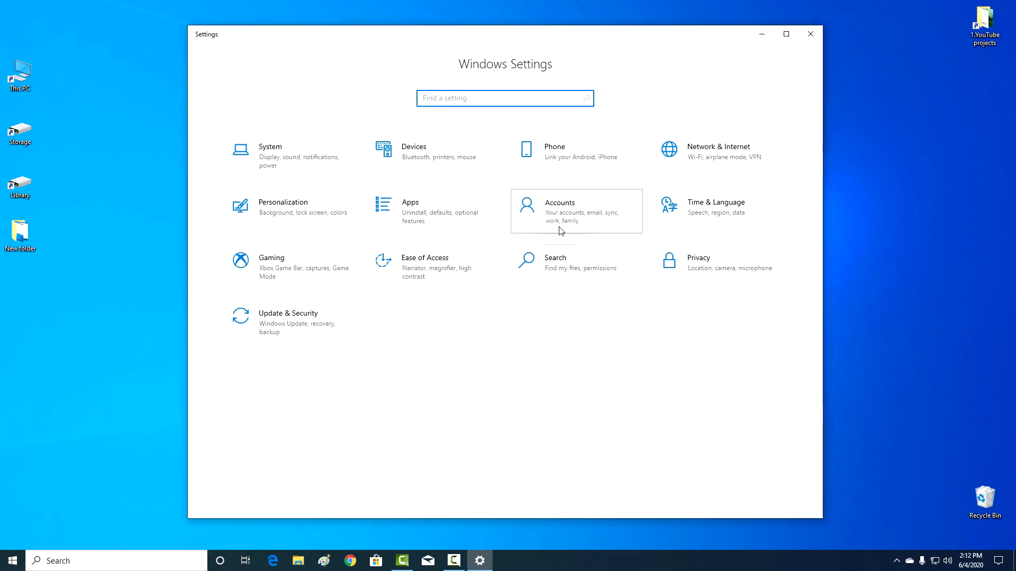
click(560, 211)
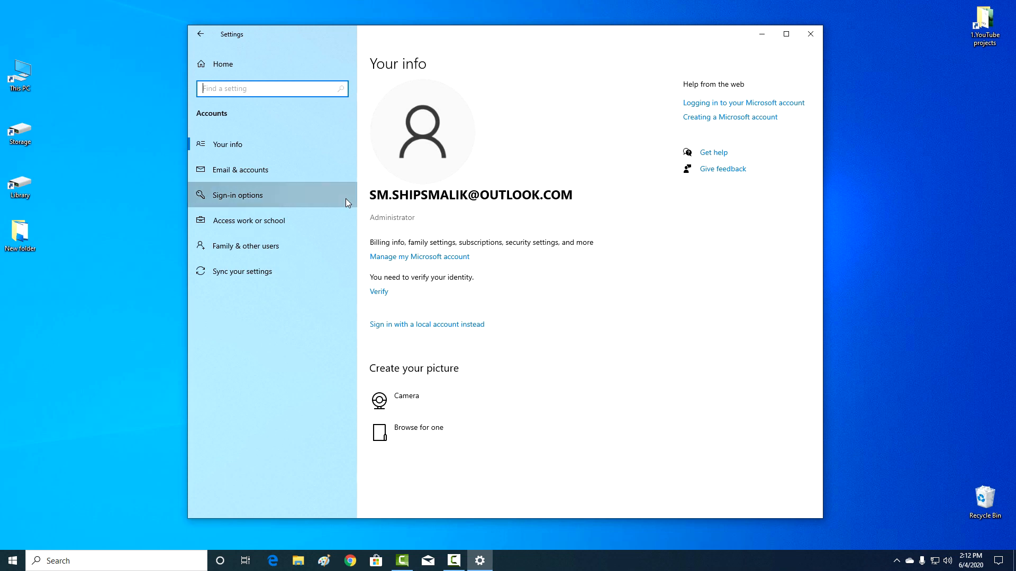
click(237, 195)
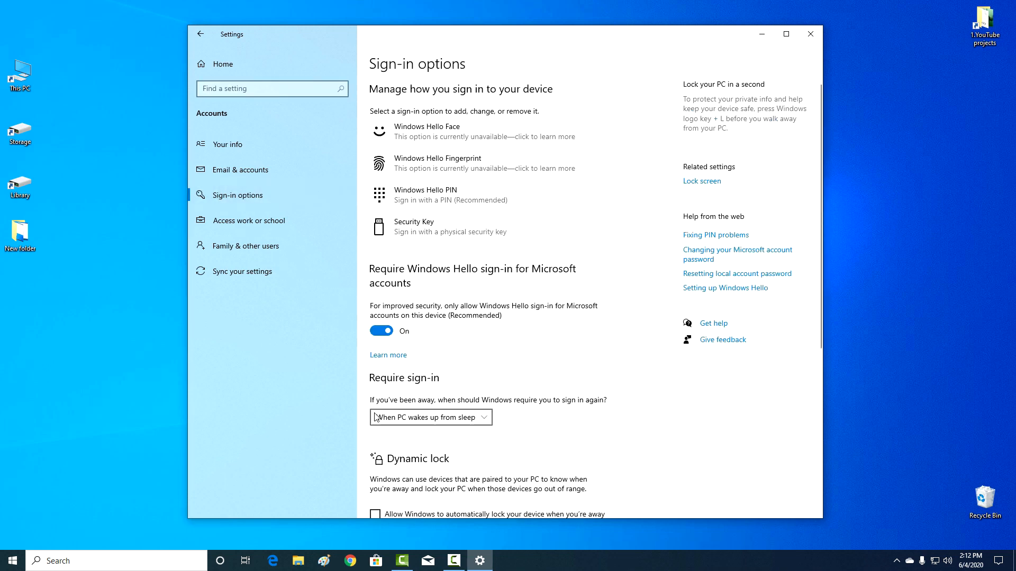
click(381, 330)
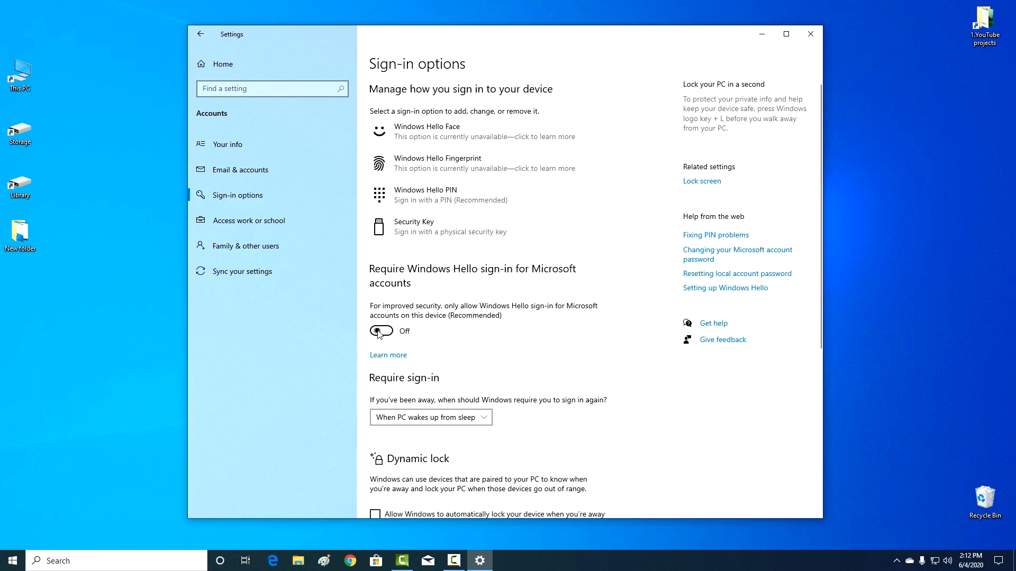
mouse_move(810, 34)
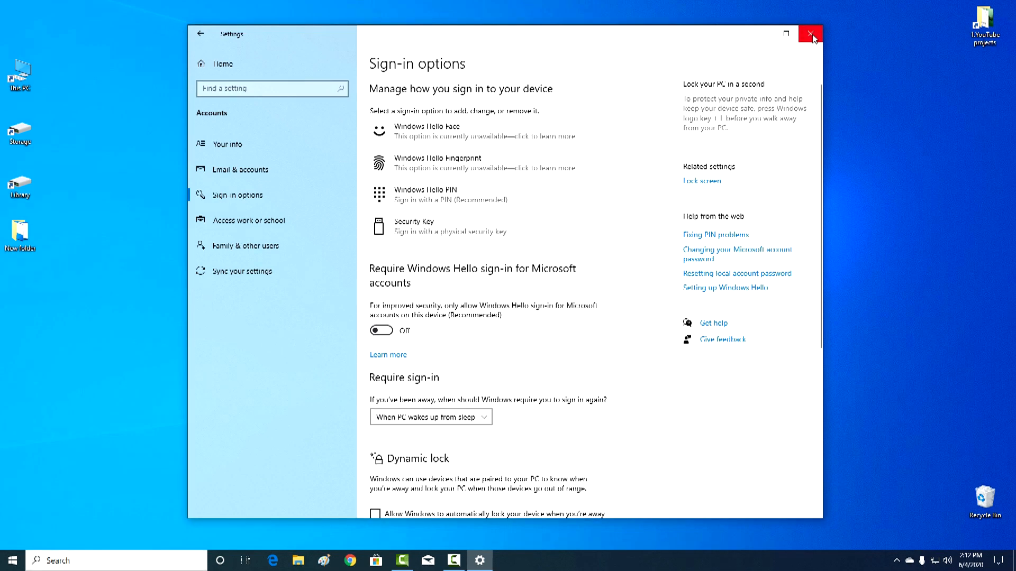
click(809, 33)
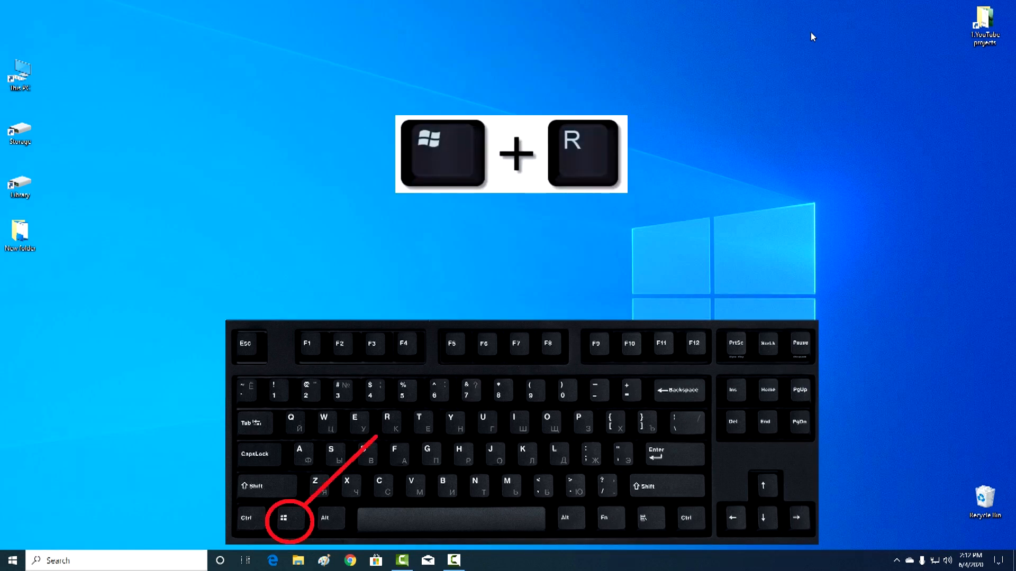
- Run netplwiz from the Run dialog to open User Accounts
key(Win+r)
text(netplwiz)
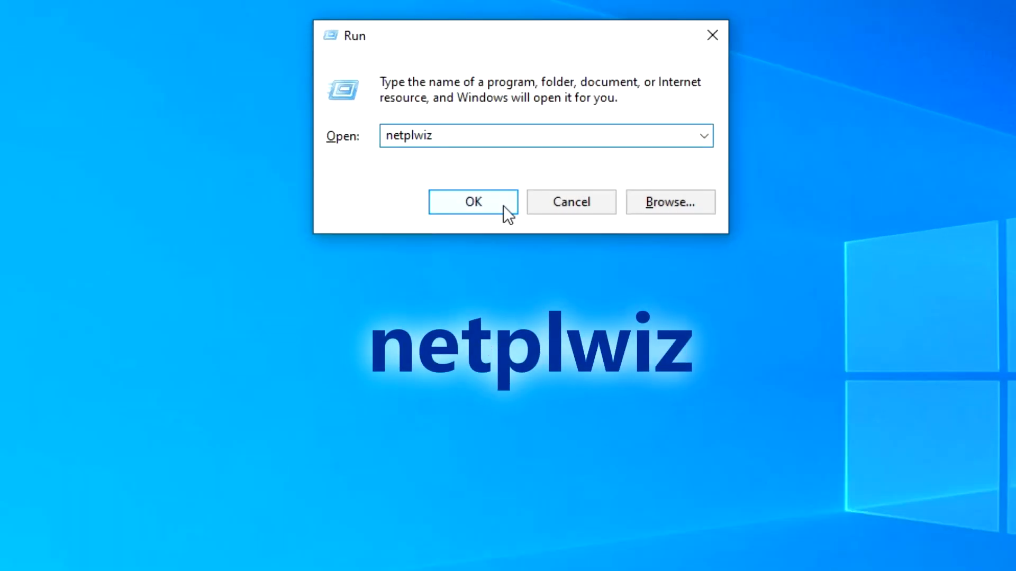
click(473, 202)
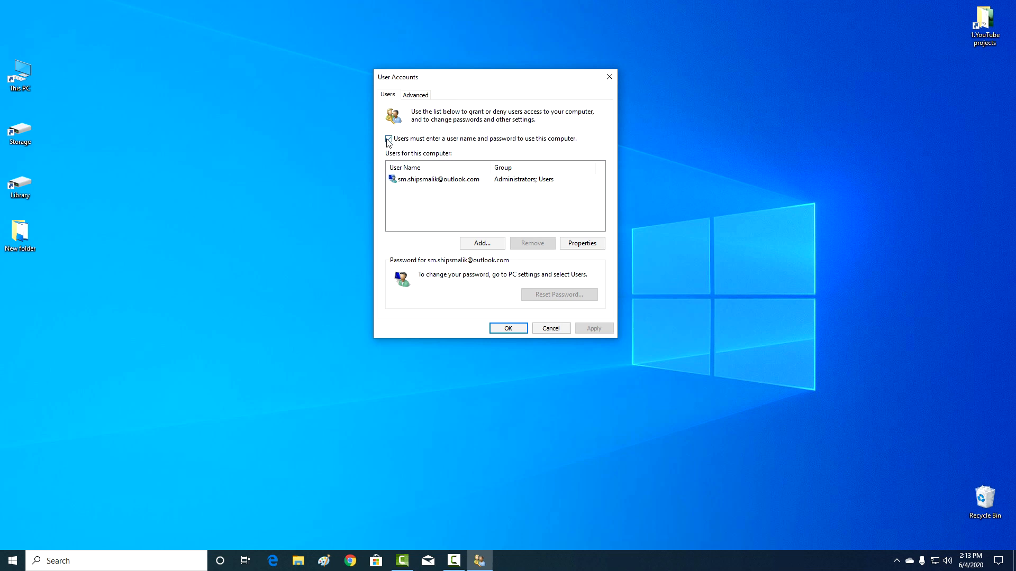
- Uncheck 'Users must enter a user name and password', apply, and enter the account password
click(389, 138)
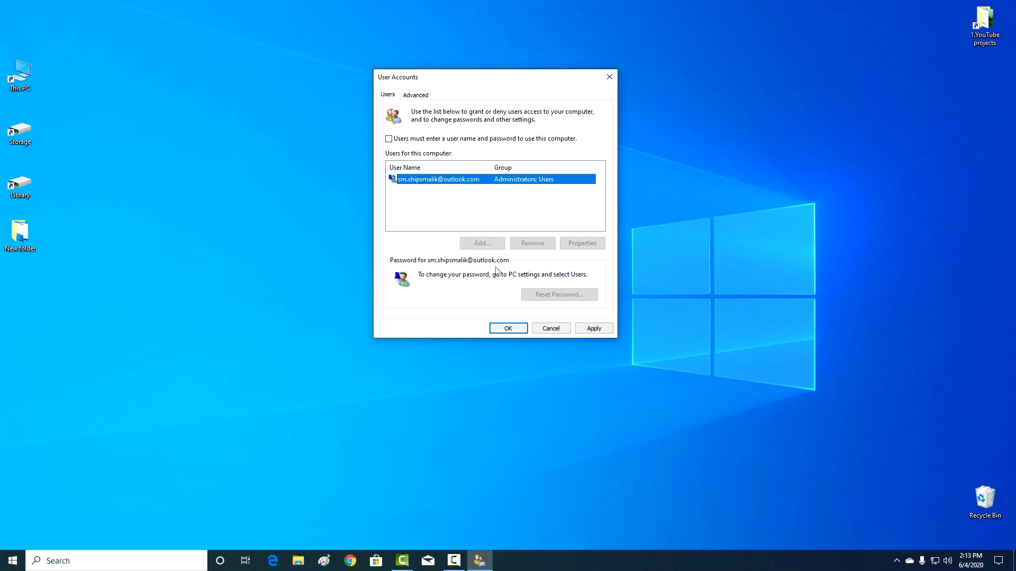
click(594, 328)
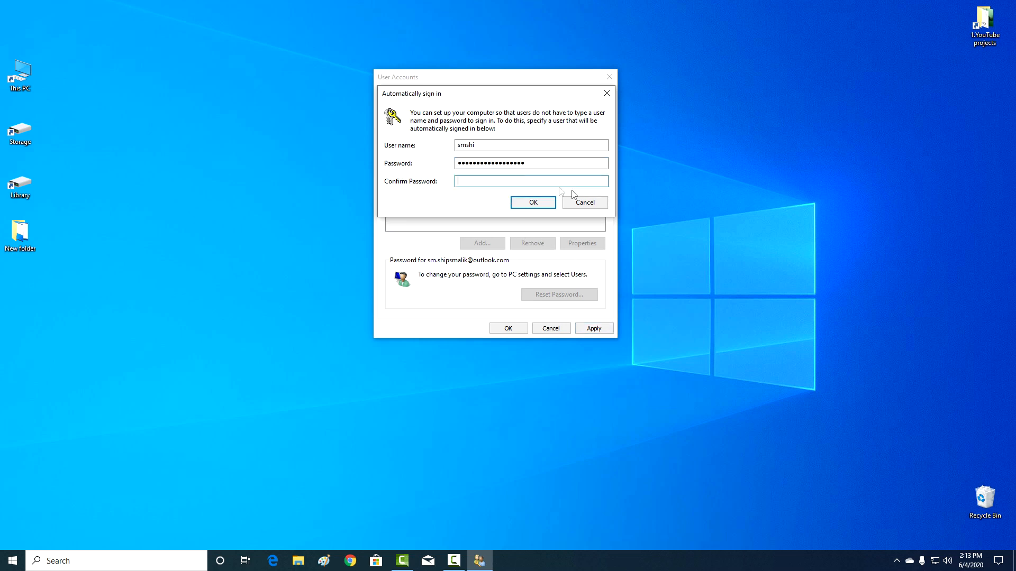
text(••••••••••••••••)
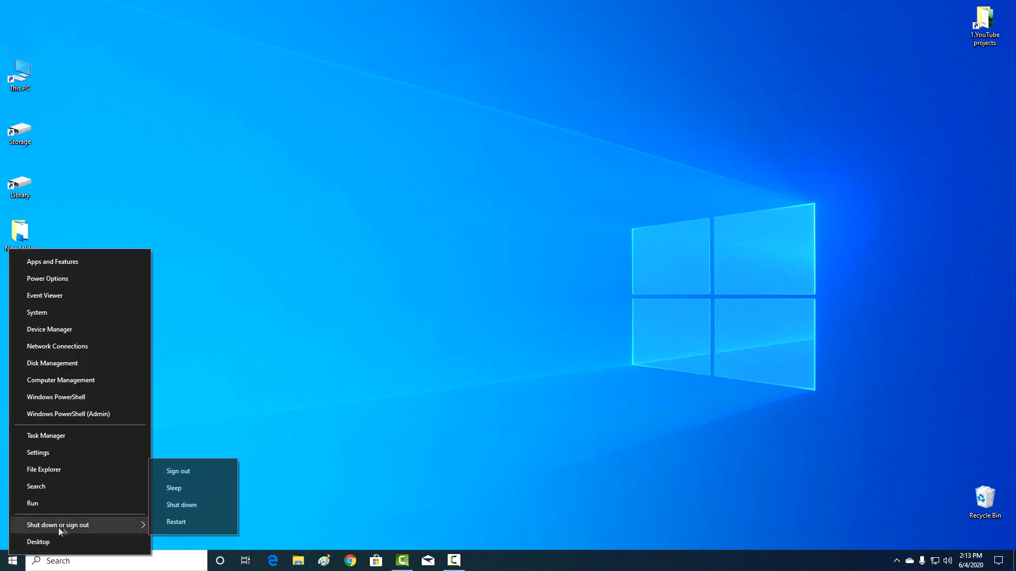
- Restart the computer so it signs in automatically
click(176, 522)
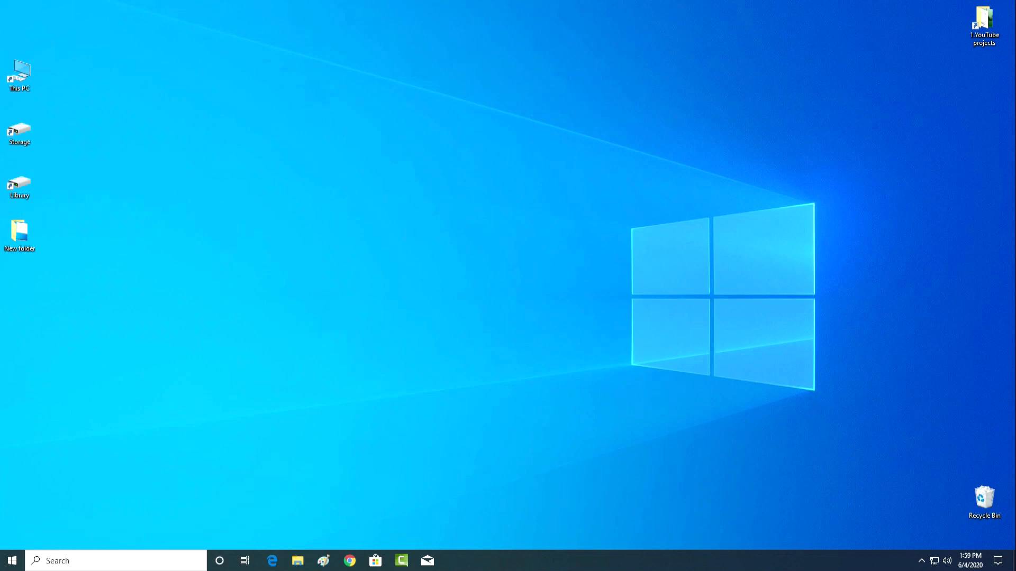
mouse_move(515, 276)
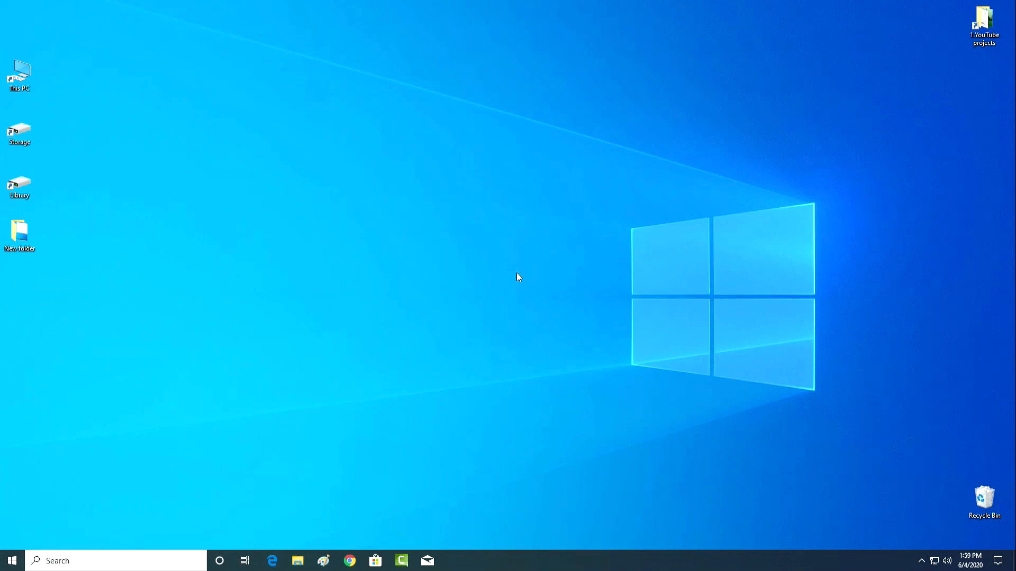